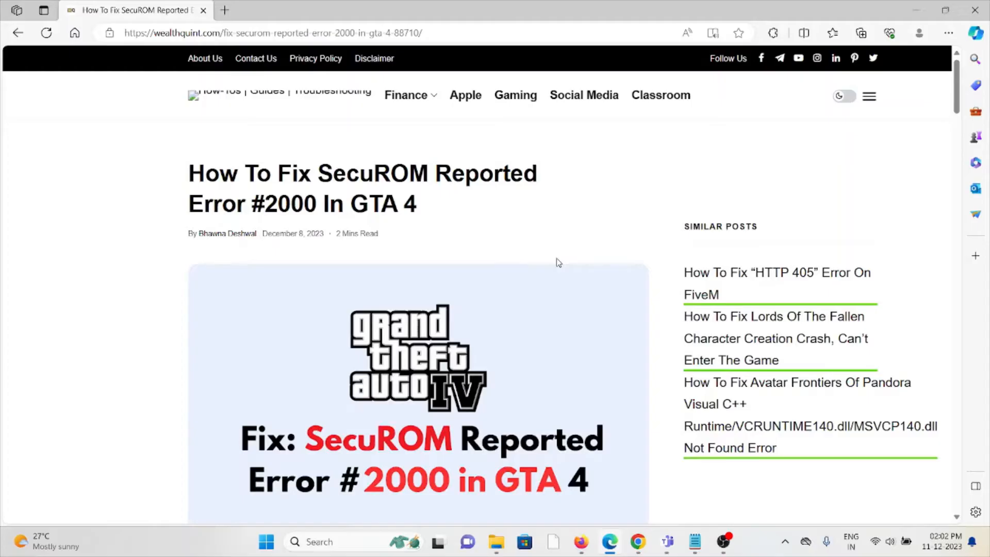
pyautogui.moveTo(563, 261)
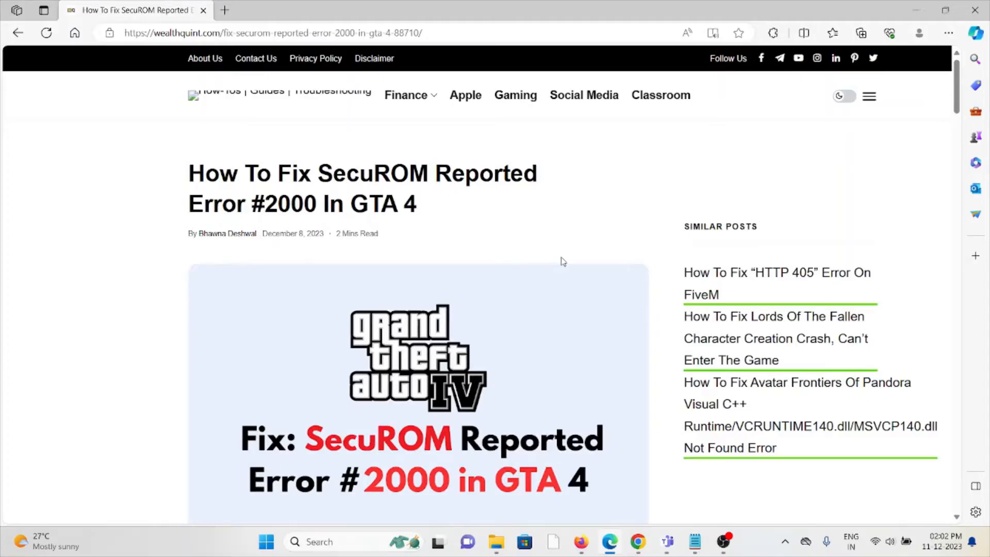
# Scroll past the header image and intro paragraphs to the SecEmu error screenshot
pyautogui.scroll(-3)
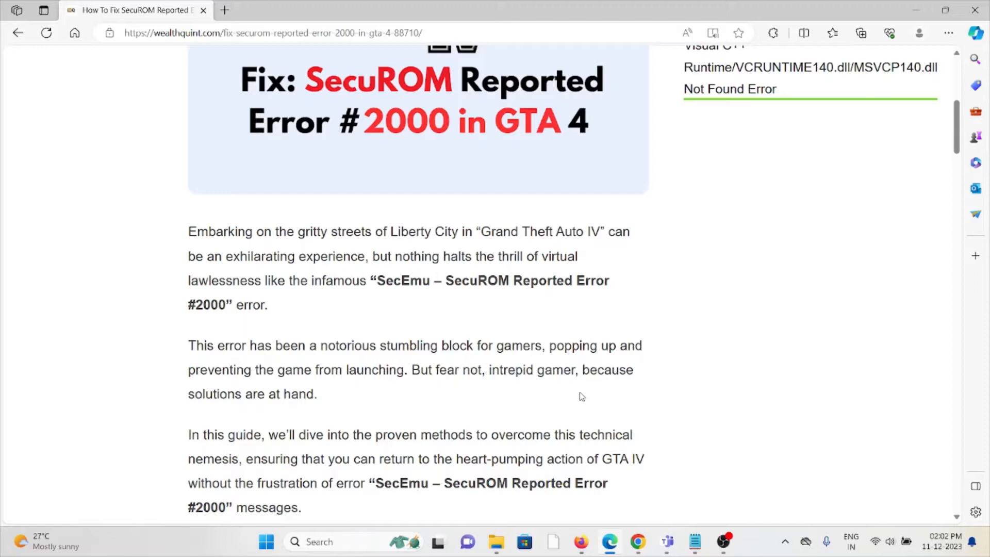
pyautogui.moveTo(498, 421)
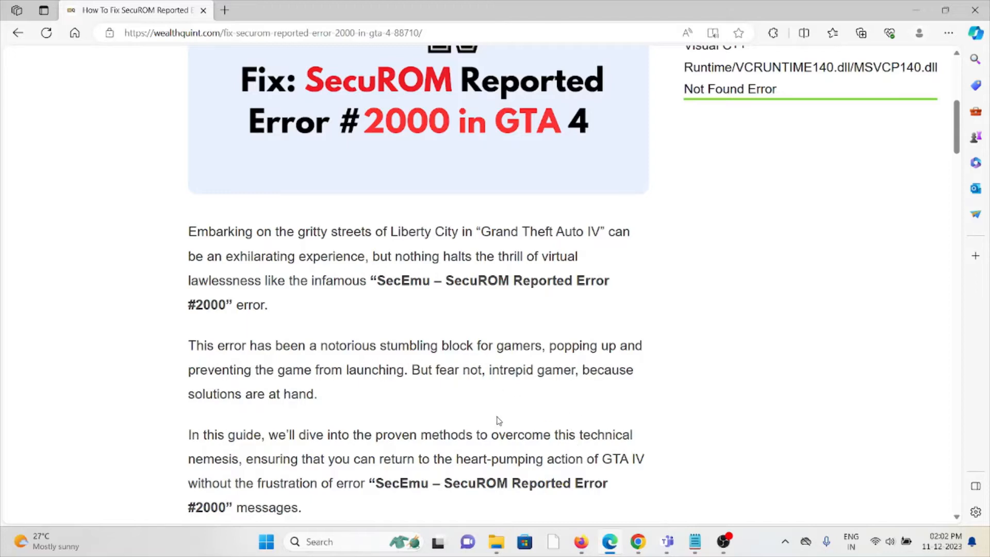
pyautogui.scroll(-3)
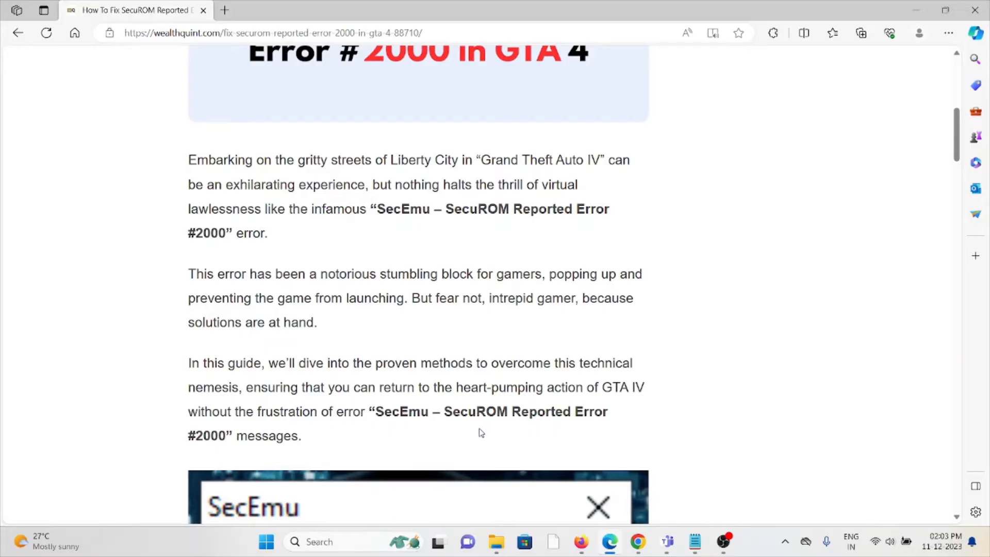
pyautogui.scroll(-3)
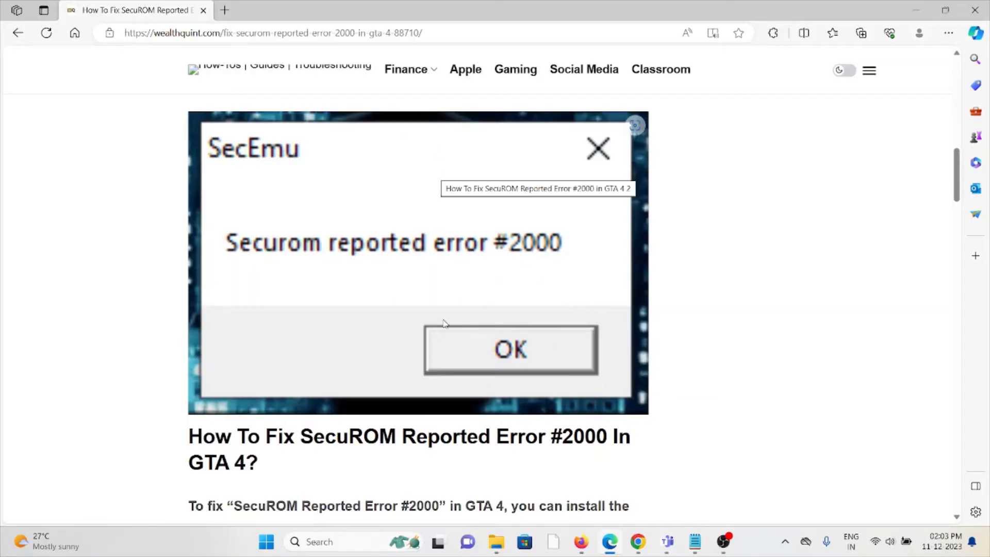
# Scroll to the first fix, installing the Visual C++ Redistributable Package
pyautogui.scroll(-3)
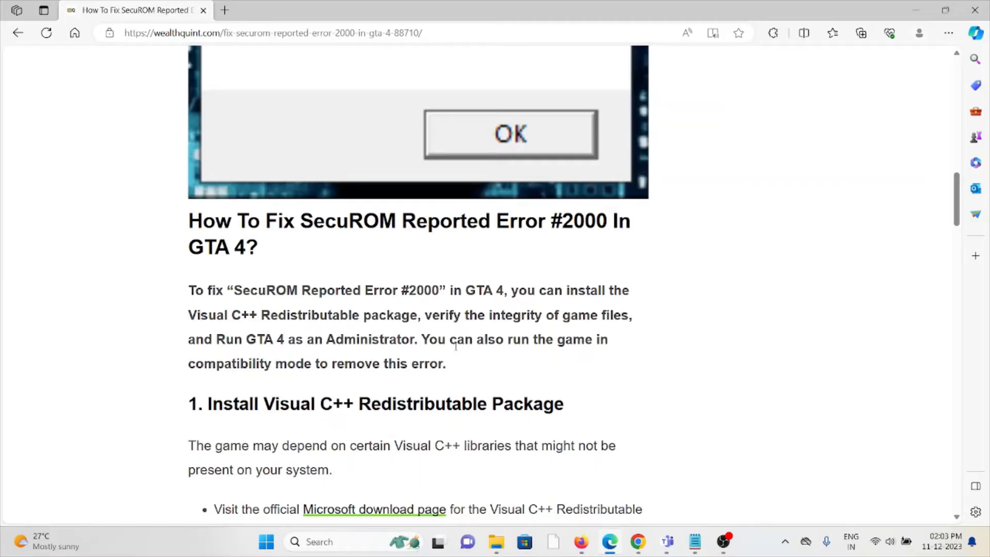
pyautogui.scroll(-3)
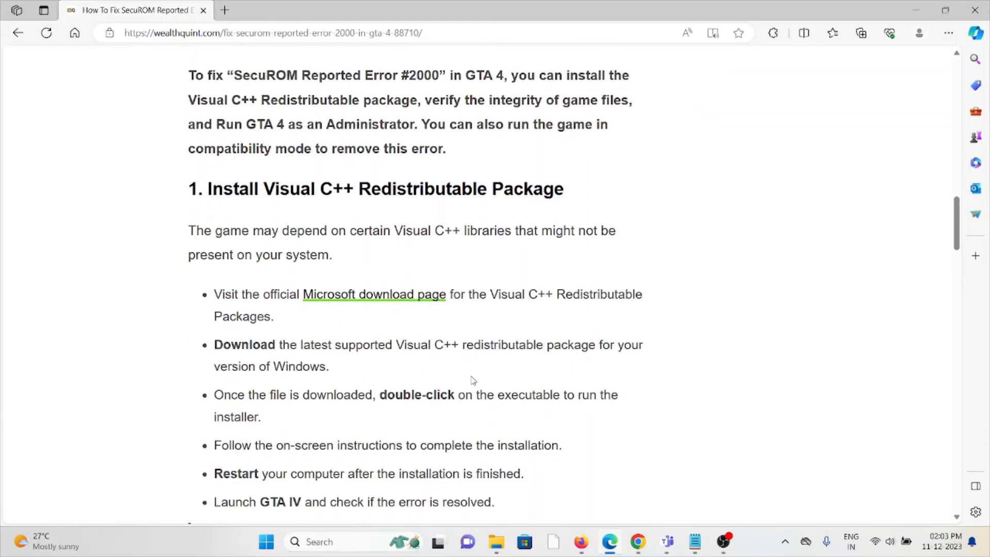
pyautogui.scroll(-3)
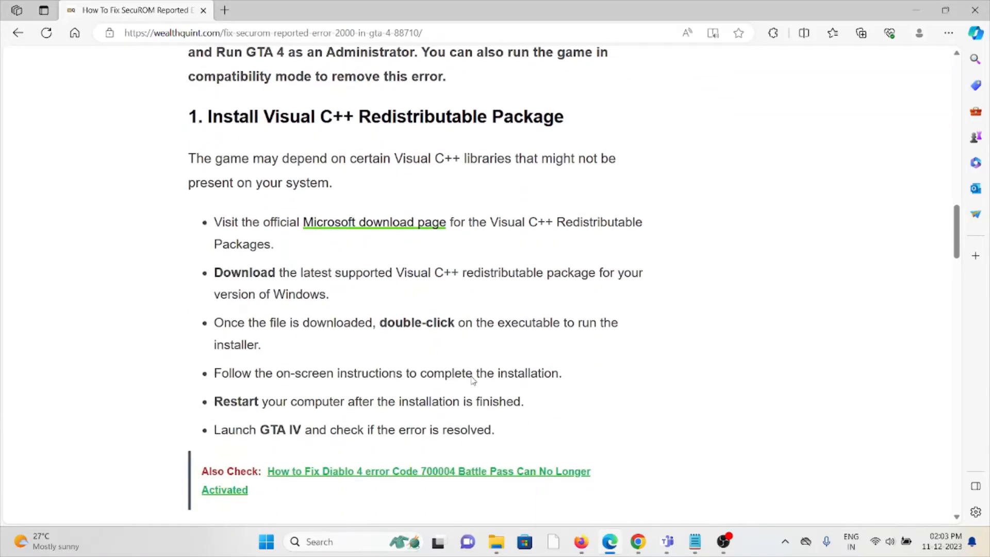
pyautogui.moveTo(471, 373)
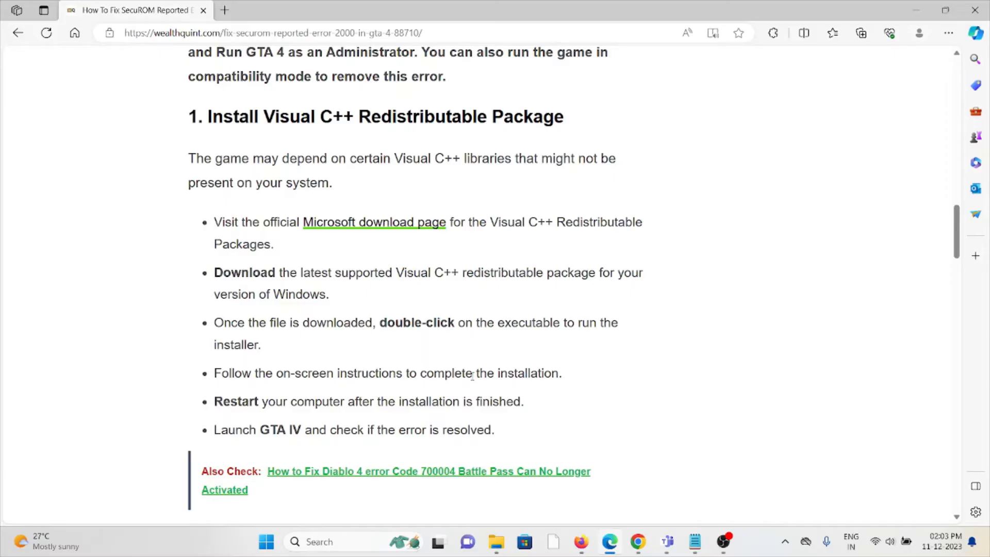
pyautogui.moveTo(285, 278)
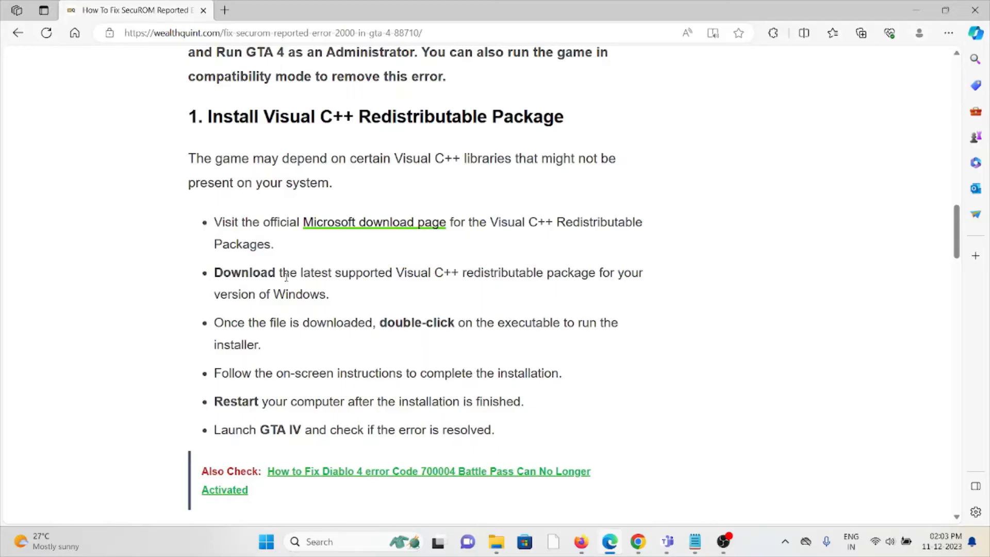
pyautogui.moveTo(336, 285)
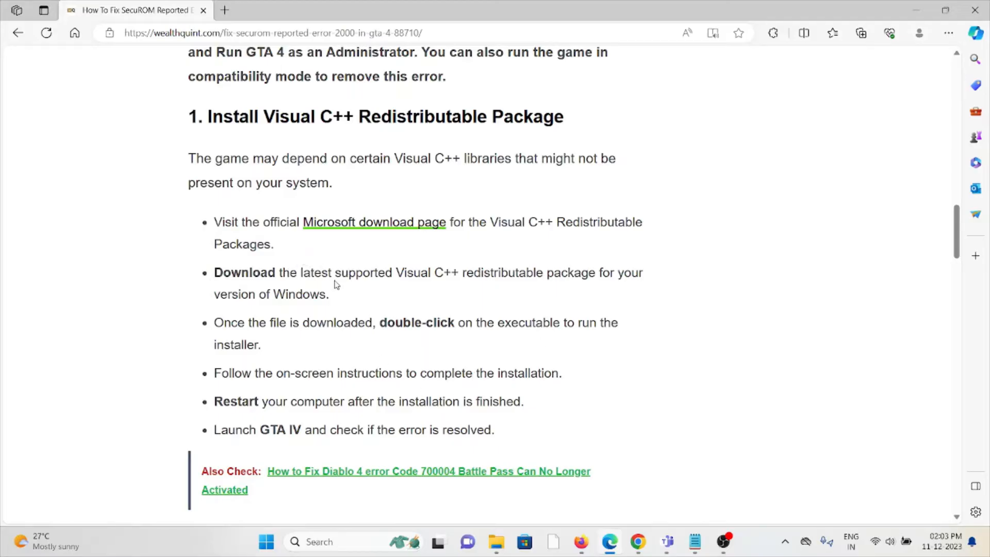
pyautogui.moveTo(415, 312)
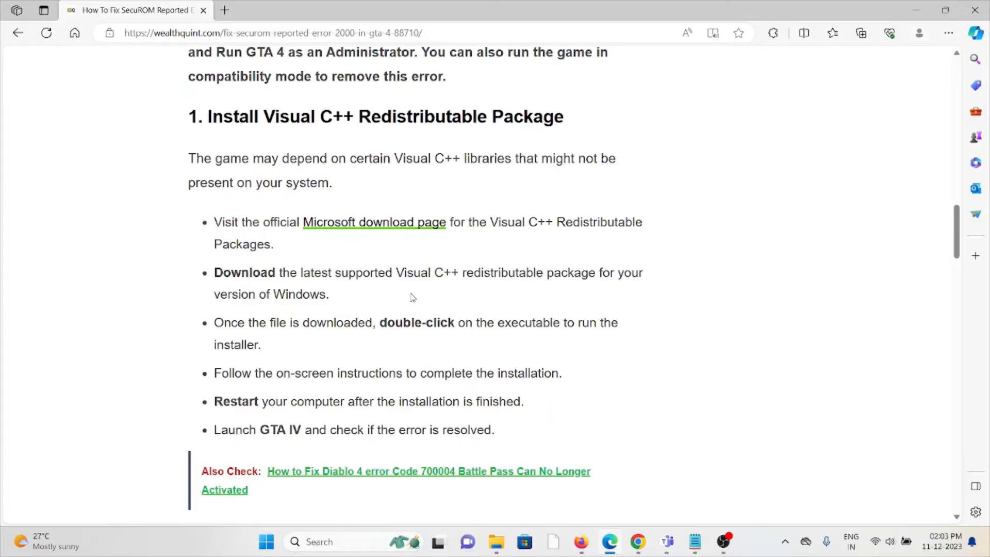
pyautogui.moveTo(487, 355)
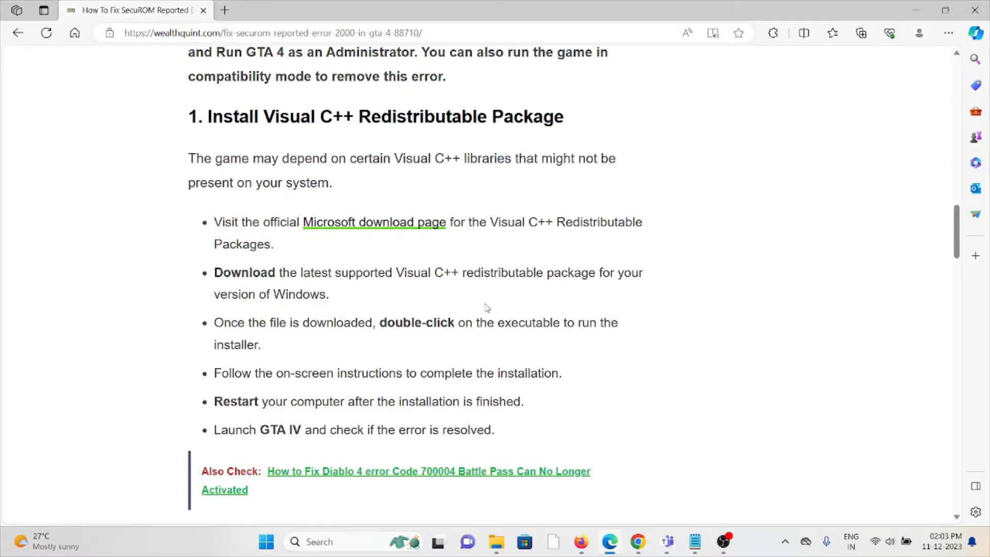
pyautogui.moveTo(369, 210)
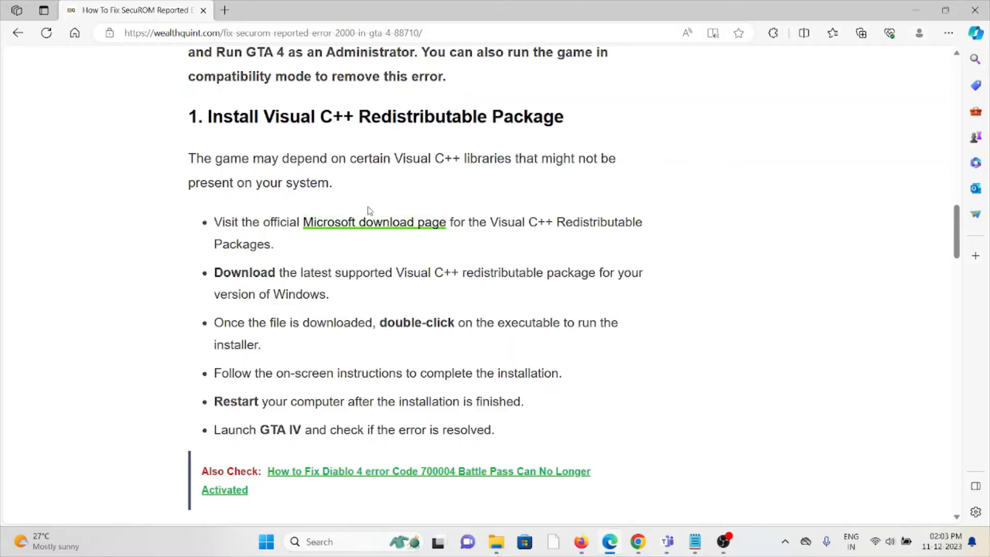
# Briefly visit the linked Microsoft download page for Visual C++, then return to the article
pyautogui.click(374, 222)
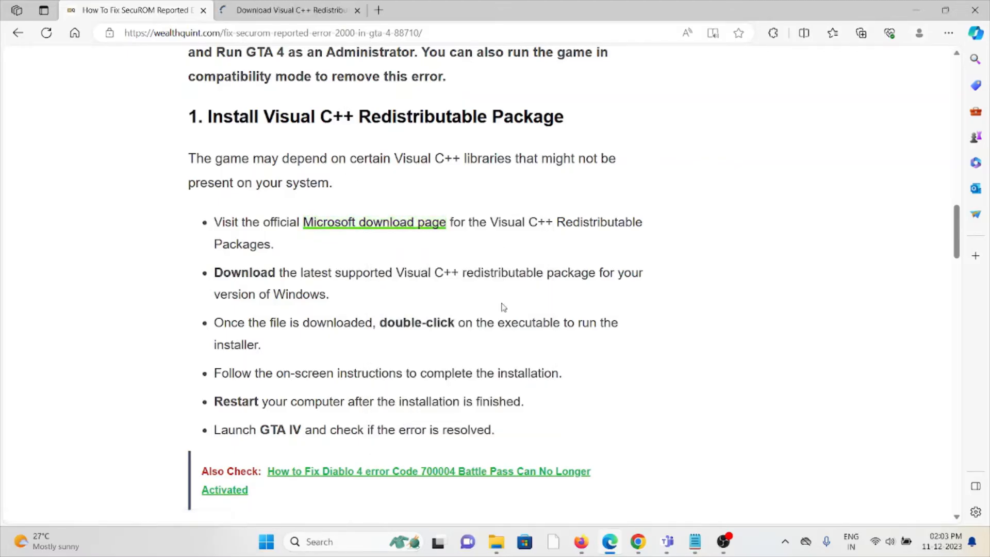
pyautogui.click(860, 32)
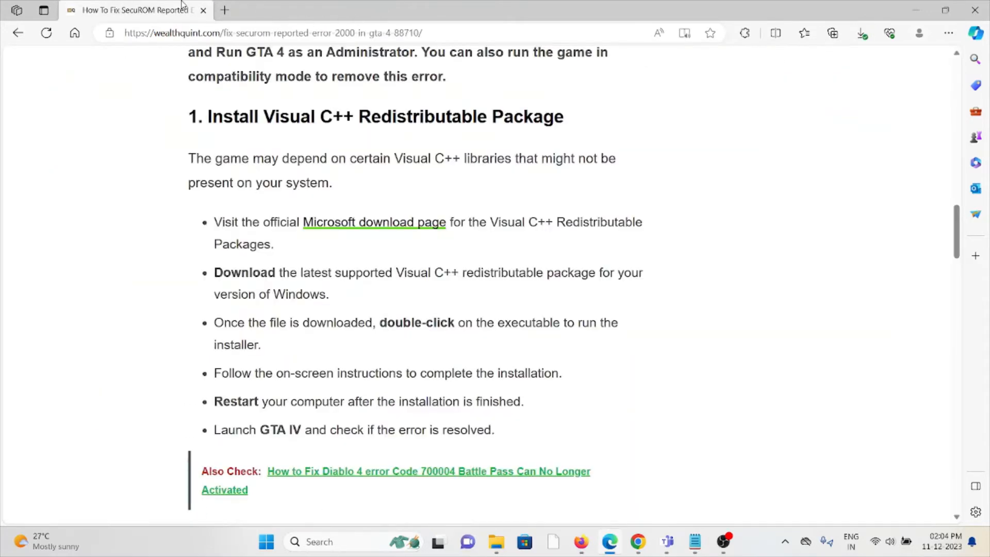
# Scroll through fix 2 'Verify Integrity' to fix 3 'Run GTA IV As Administrator'
pyautogui.scroll(-3)
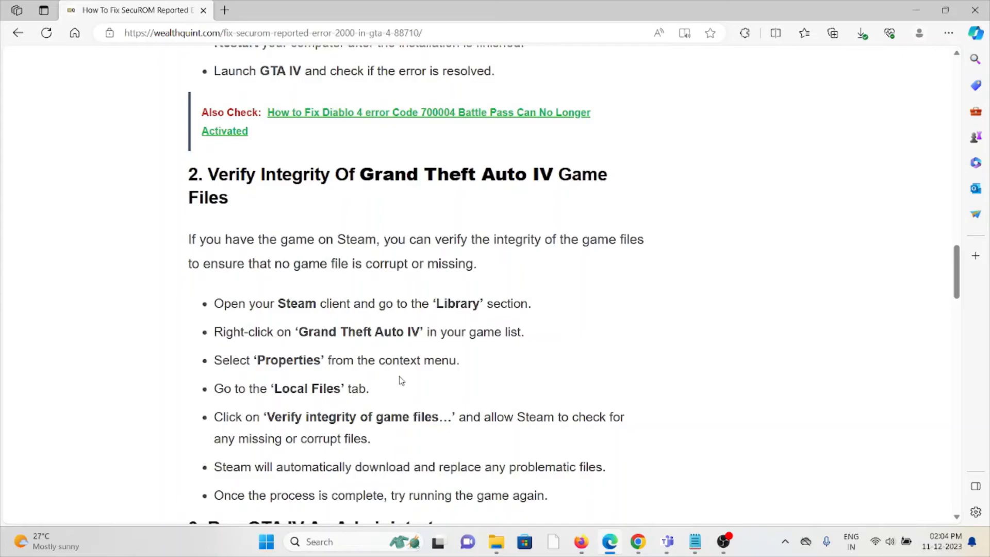
pyautogui.moveTo(408, 380)
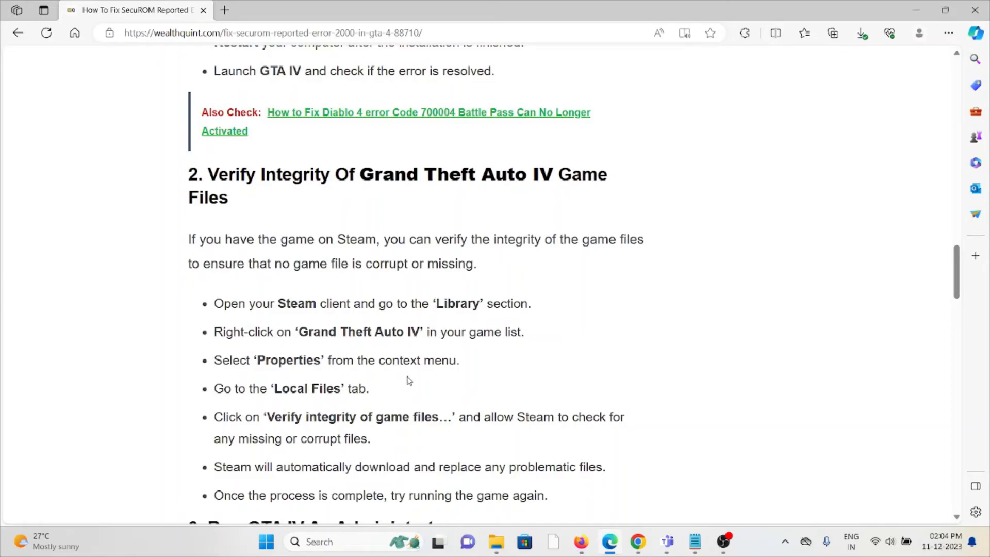
pyautogui.moveTo(403, 374)
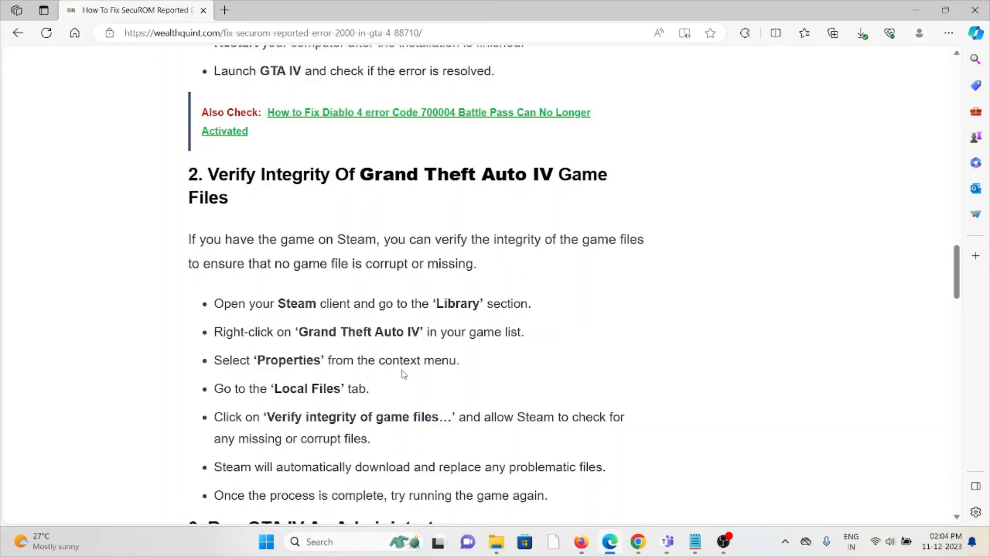
pyautogui.moveTo(396, 377)
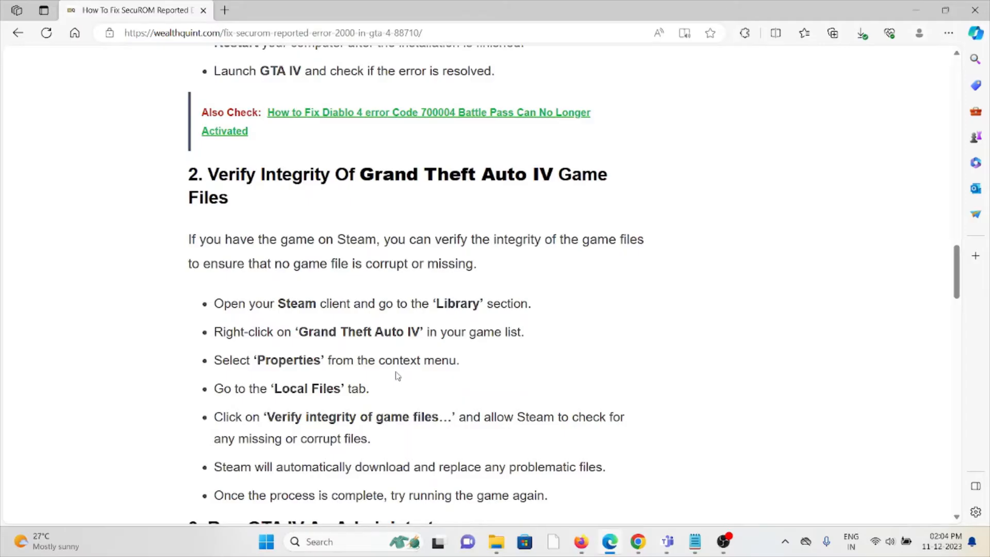
pyautogui.moveTo(389, 374)
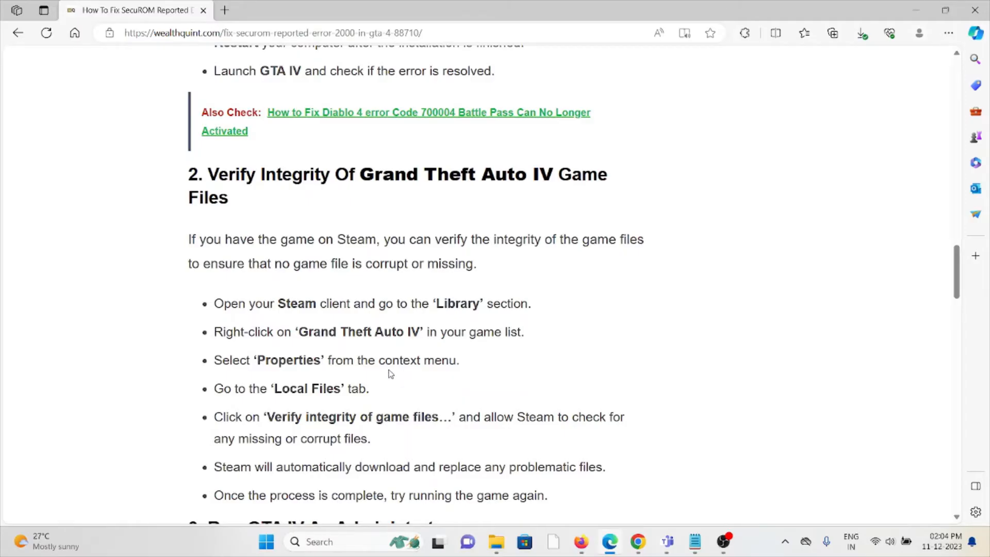
pyautogui.moveTo(448, 354)
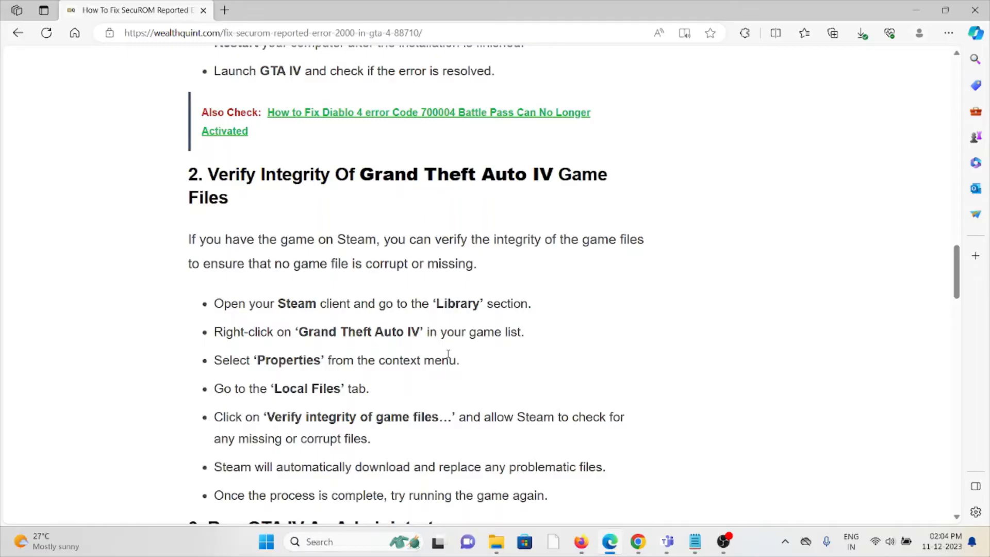
pyautogui.scroll(-3)
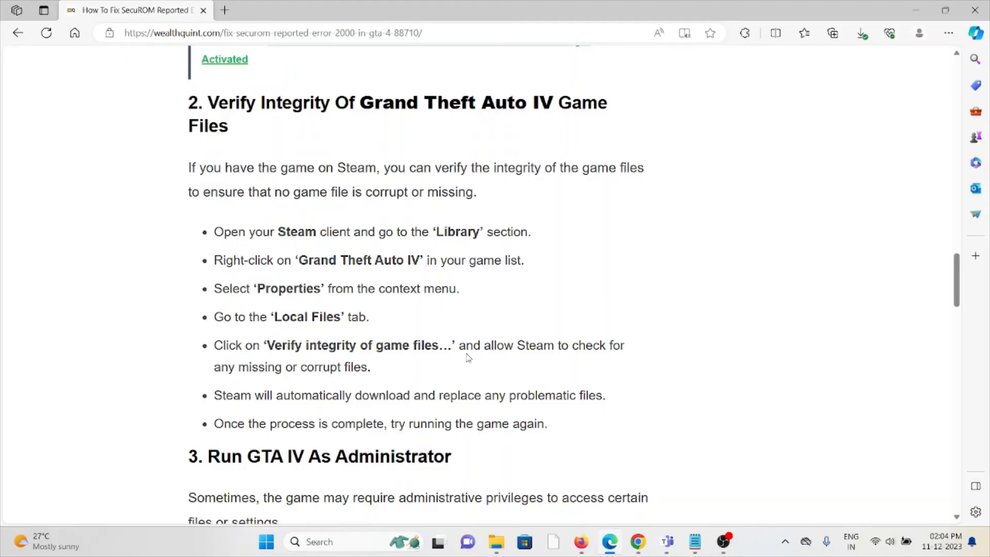
pyautogui.scroll(-3)
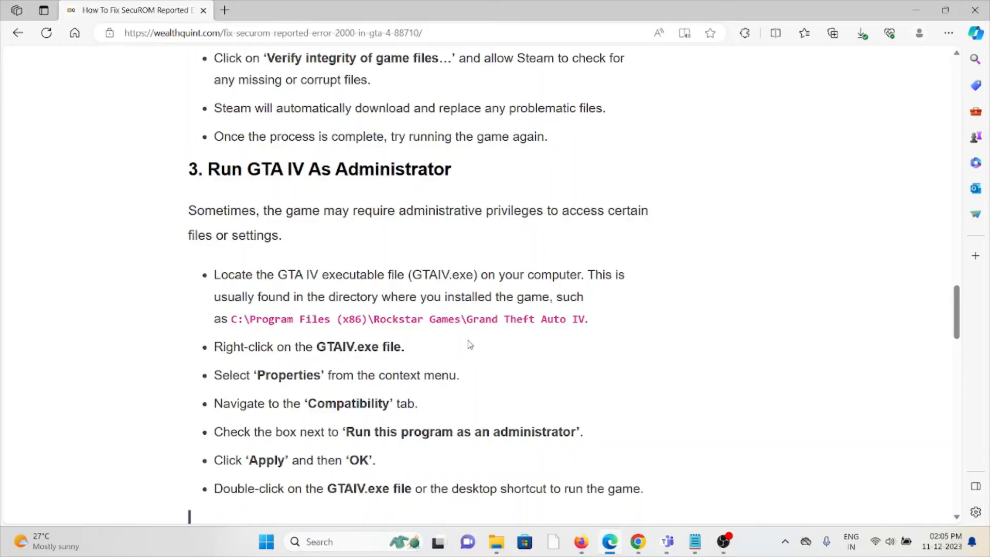
# Scroll through fix 4, Run Game In Compatibility Mode, until fix 5's heading appears
pyautogui.scroll(-3)
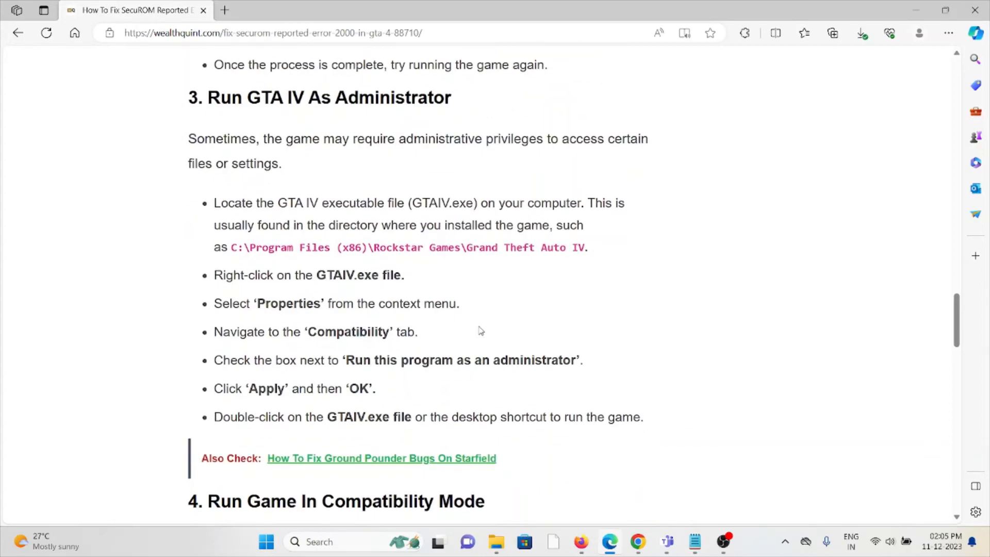
pyautogui.scroll(-3)
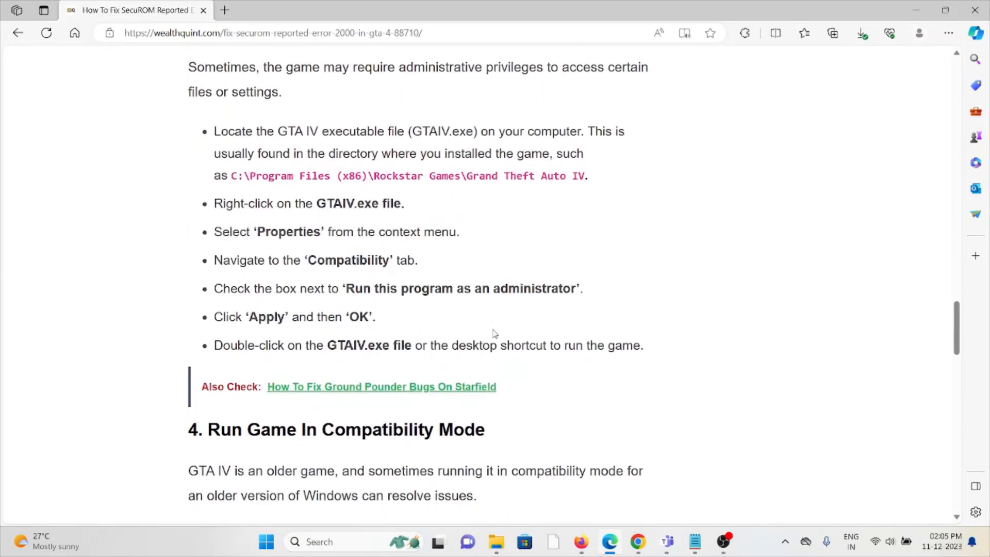
pyautogui.moveTo(513, 339)
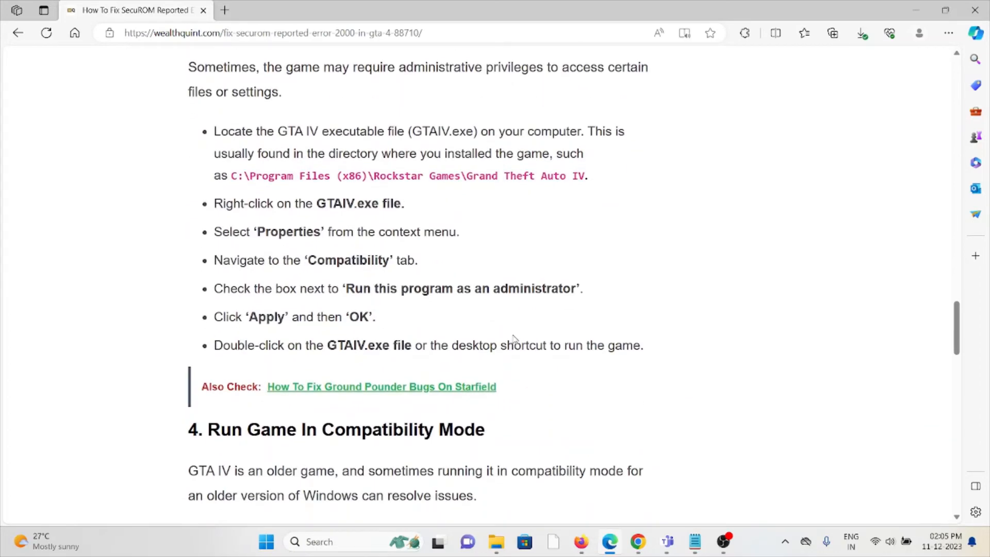
pyautogui.scroll(-3)
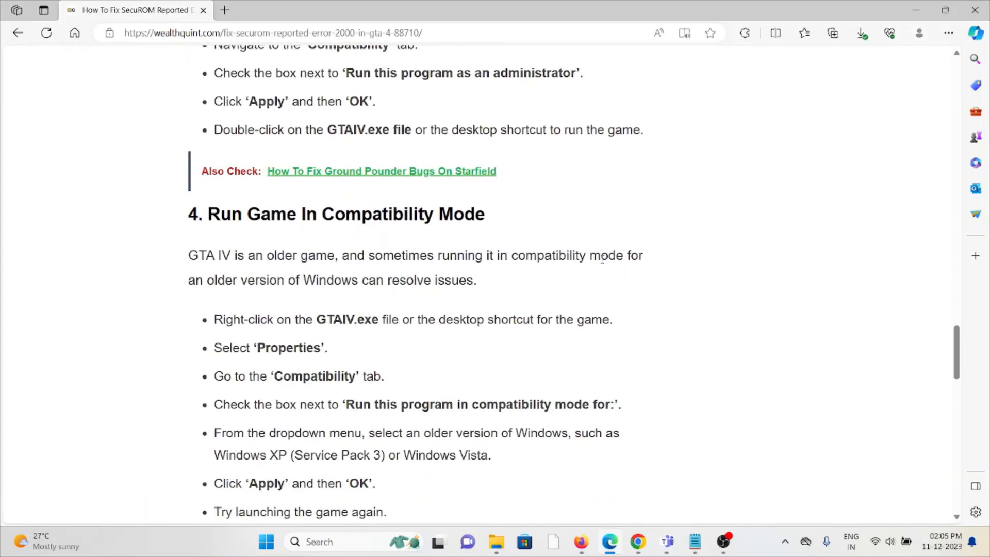
pyautogui.moveTo(577, 236)
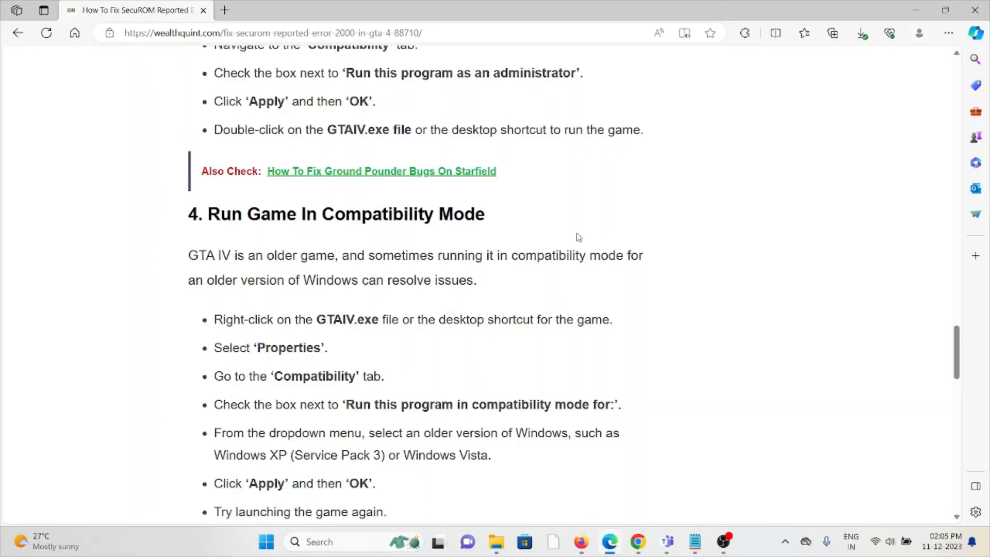
pyautogui.moveTo(575, 234)
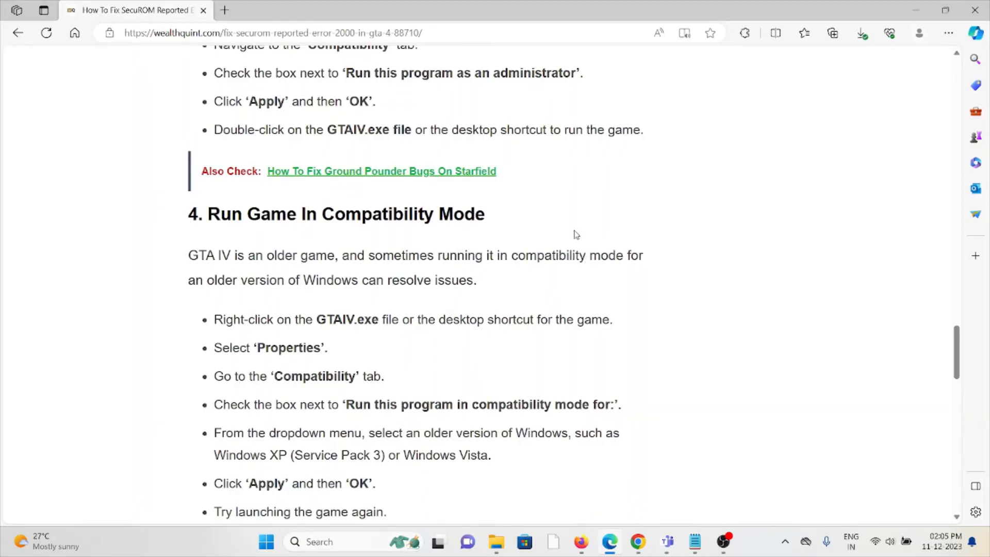
pyautogui.moveTo(562, 219)
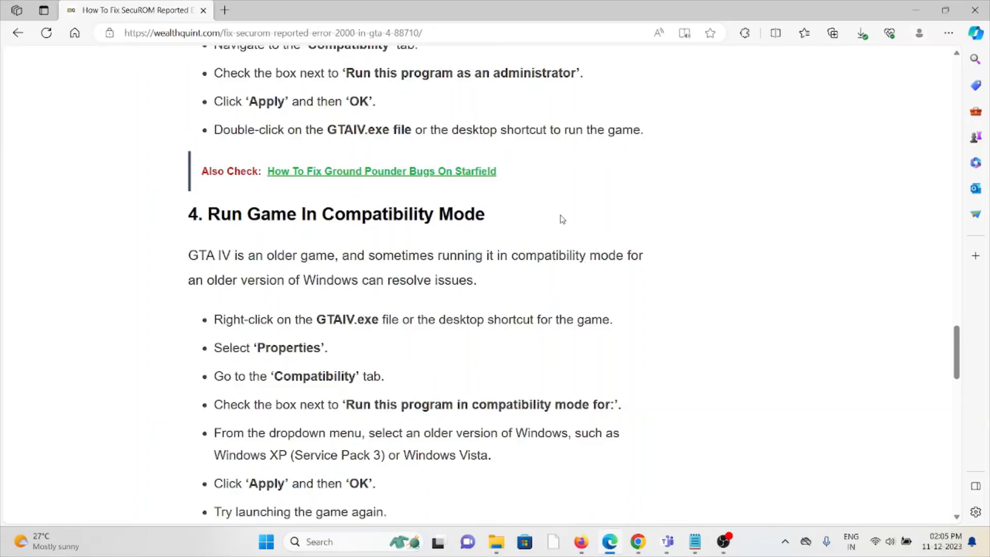
pyautogui.moveTo(545, 205)
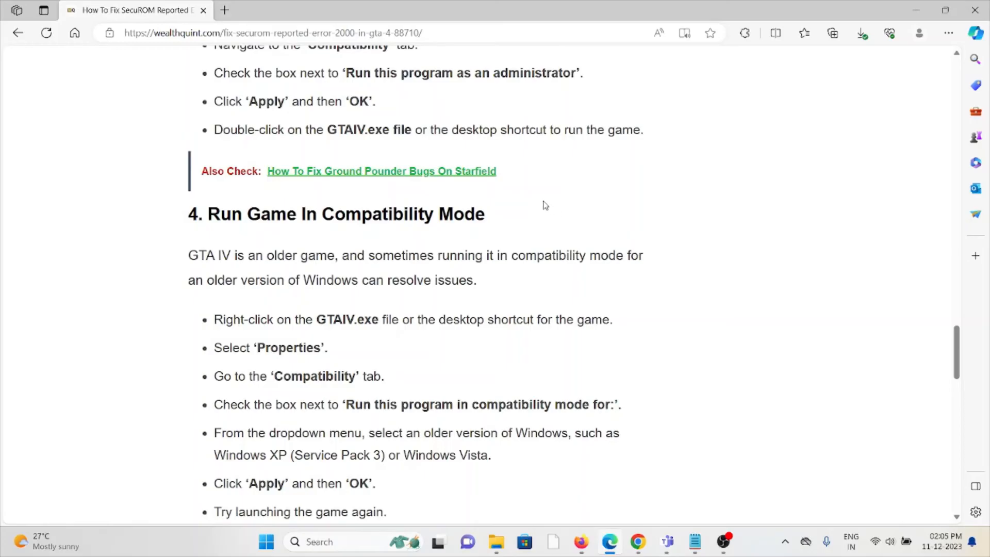
pyautogui.moveTo(540, 200)
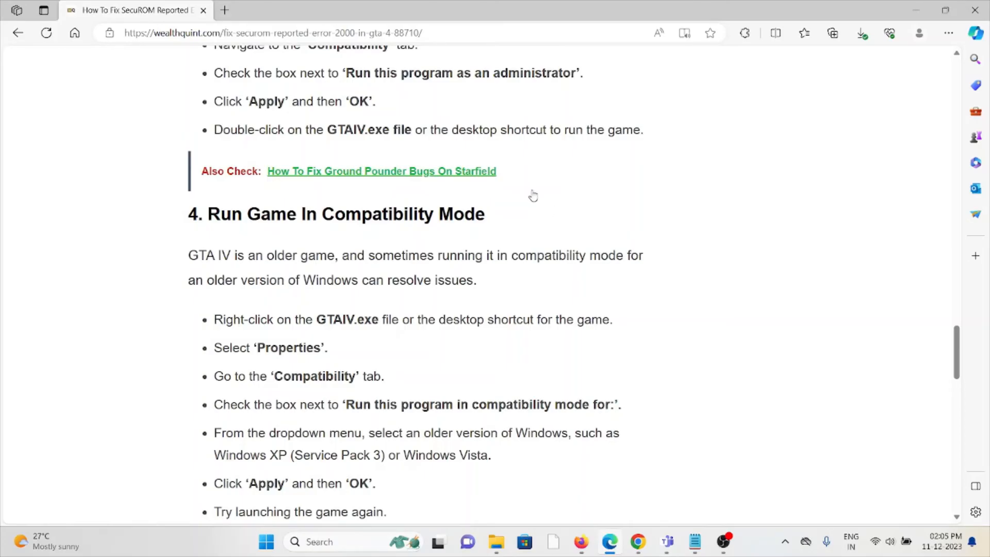
pyautogui.scroll(-3)
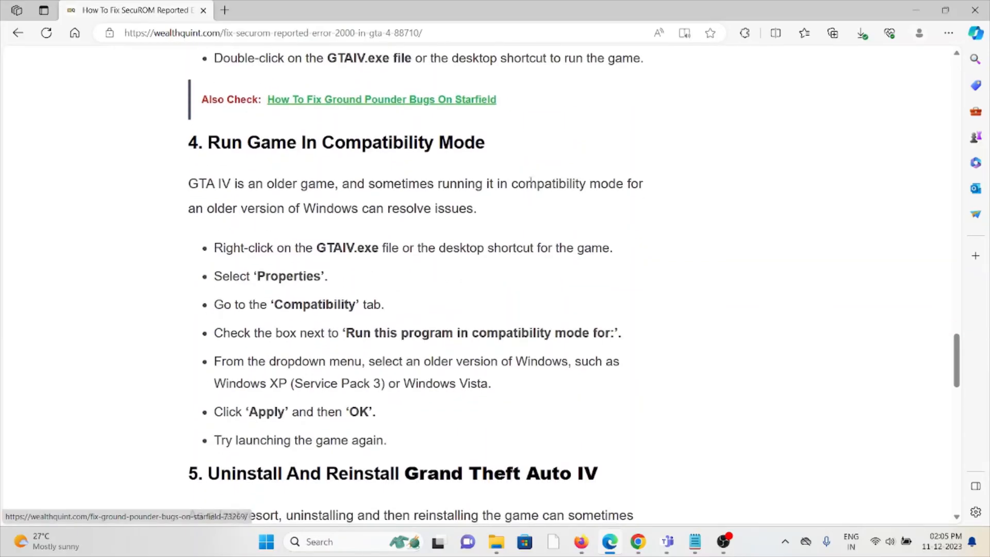
pyautogui.moveTo(417, 324)
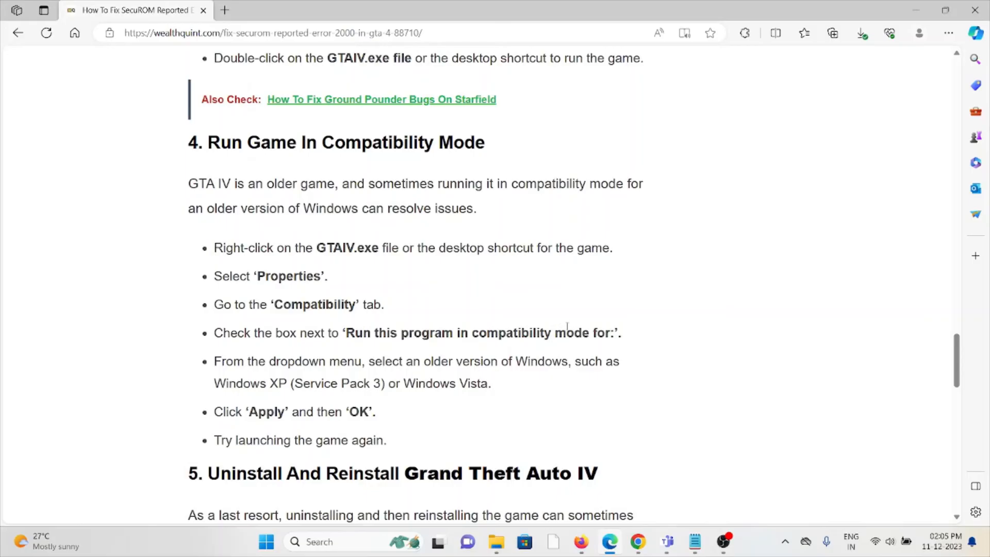
pyautogui.moveTo(613, 238)
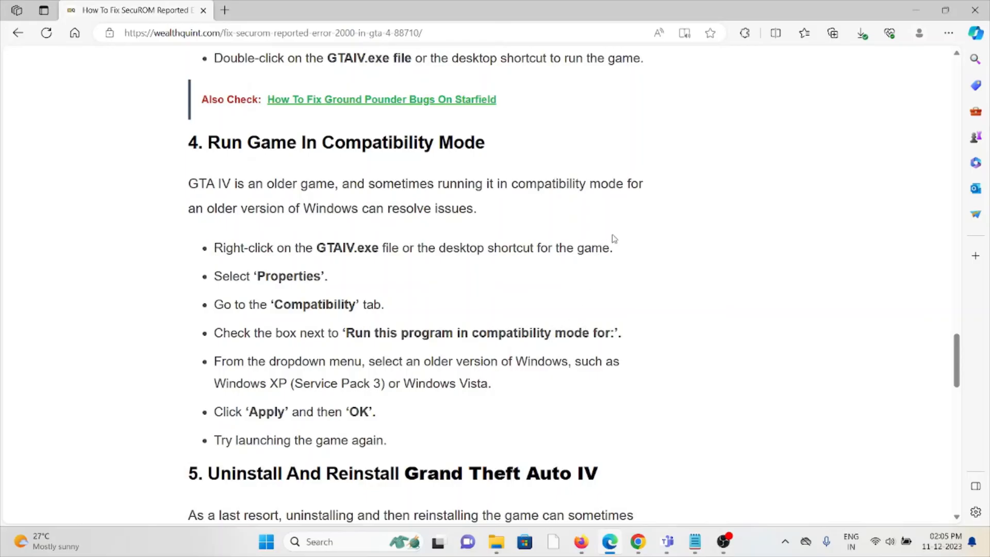
pyautogui.moveTo(646, 203)
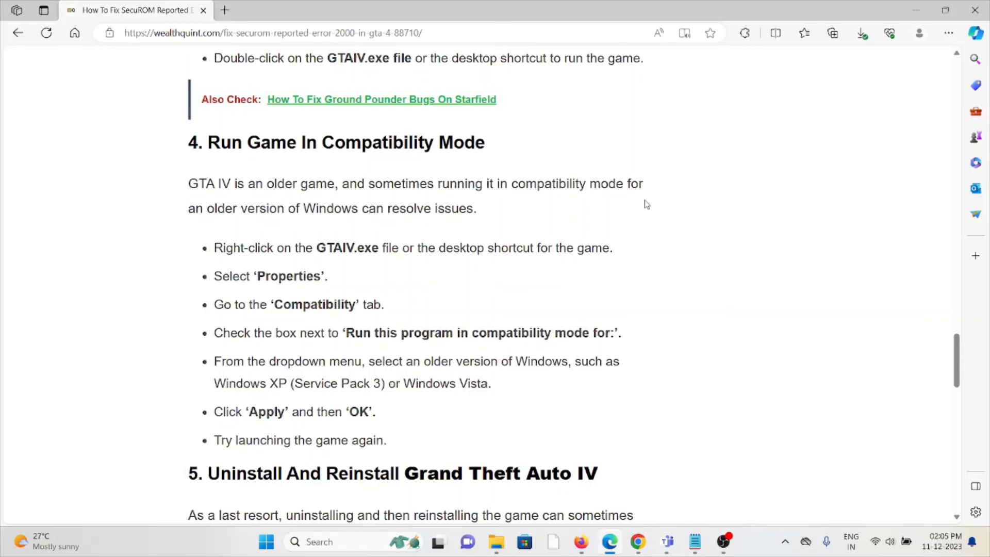
# Scroll through fix 5, Uninstall And Reinstall GTA IV, down to Similar Posts
pyautogui.scroll(-3)
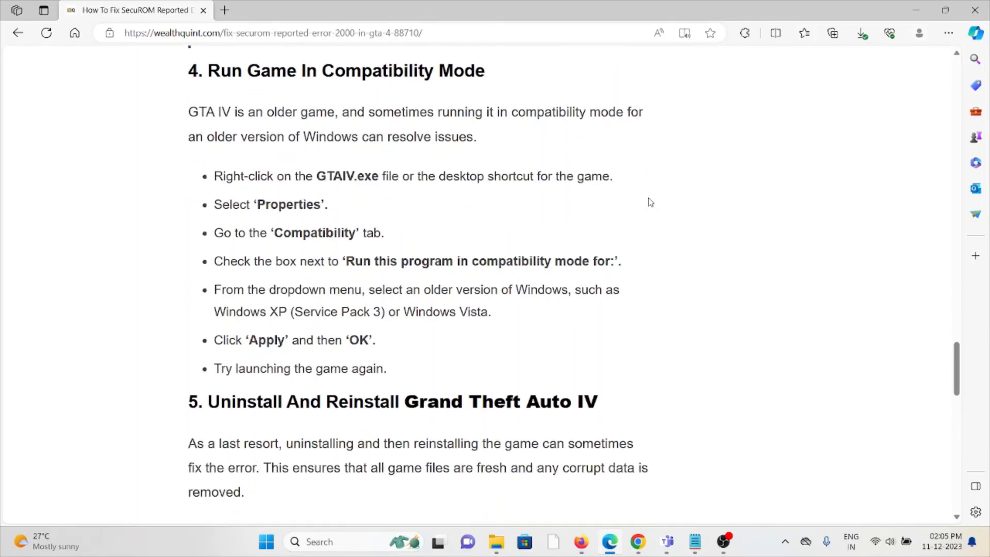
pyautogui.scroll(-3)
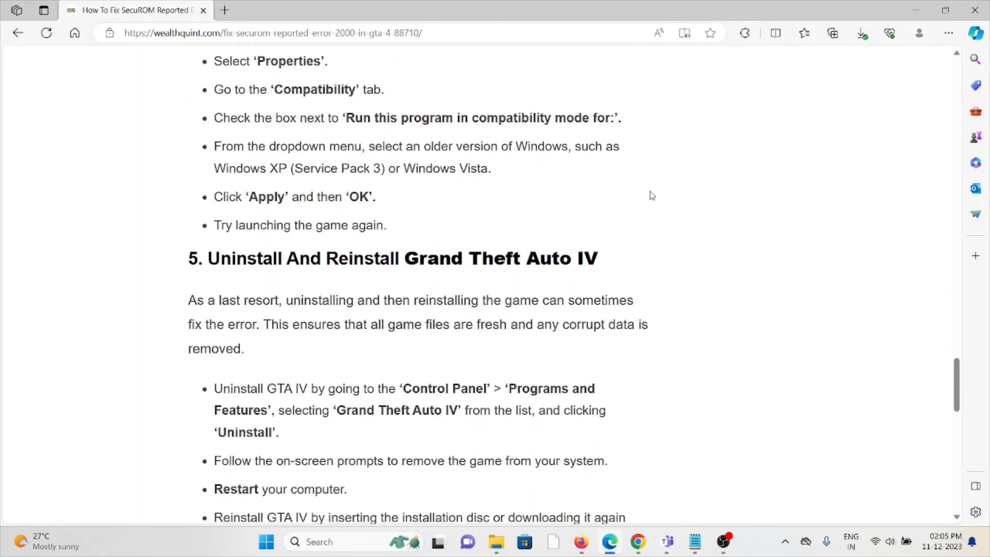
pyautogui.moveTo(618, 174)
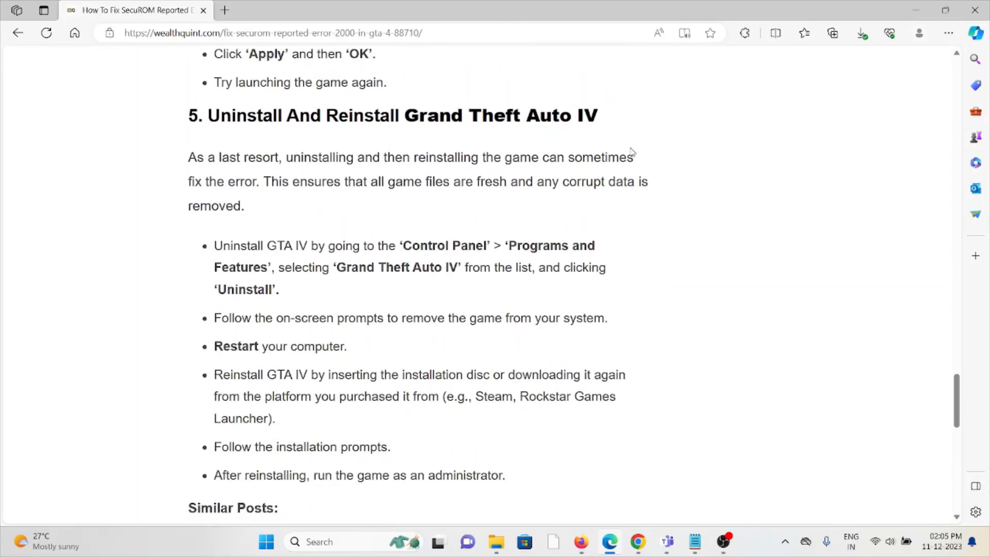
pyautogui.scroll(-3)
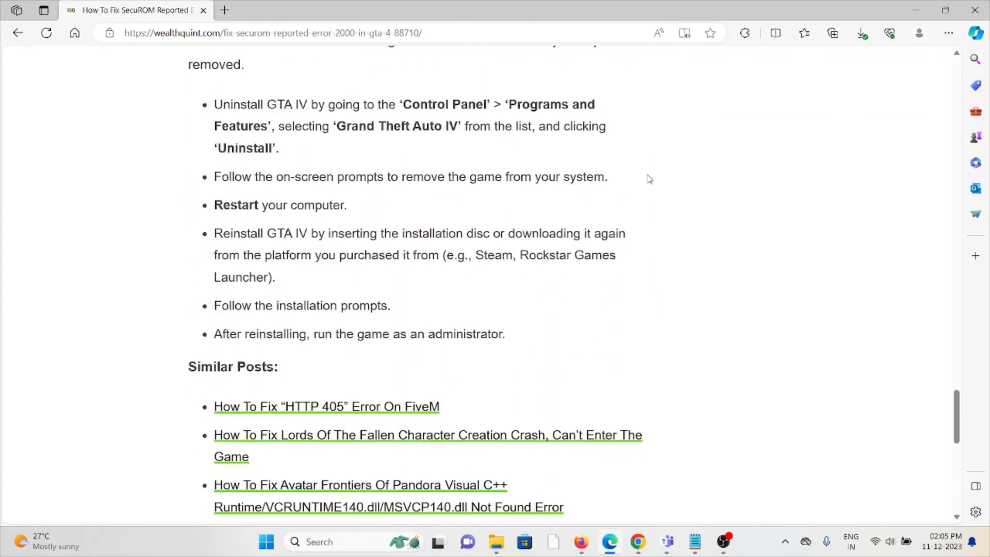
pyautogui.scroll(3)
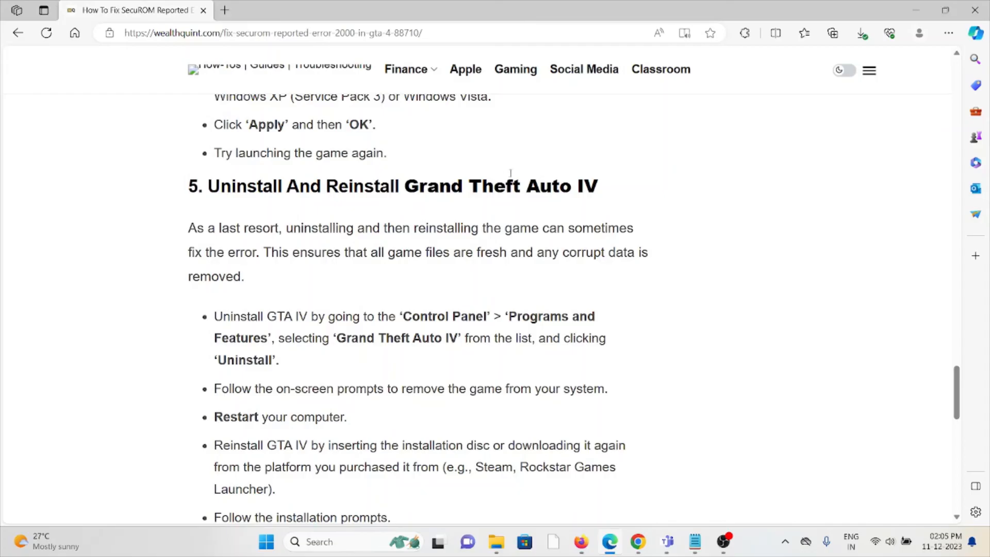
pyautogui.moveTo(563, 177)
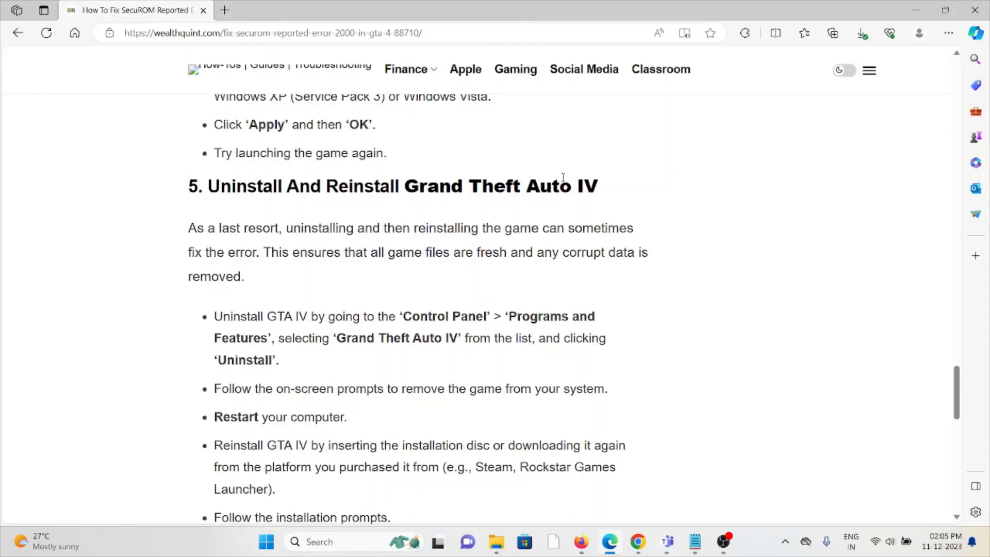
pyautogui.moveTo(539, 194)
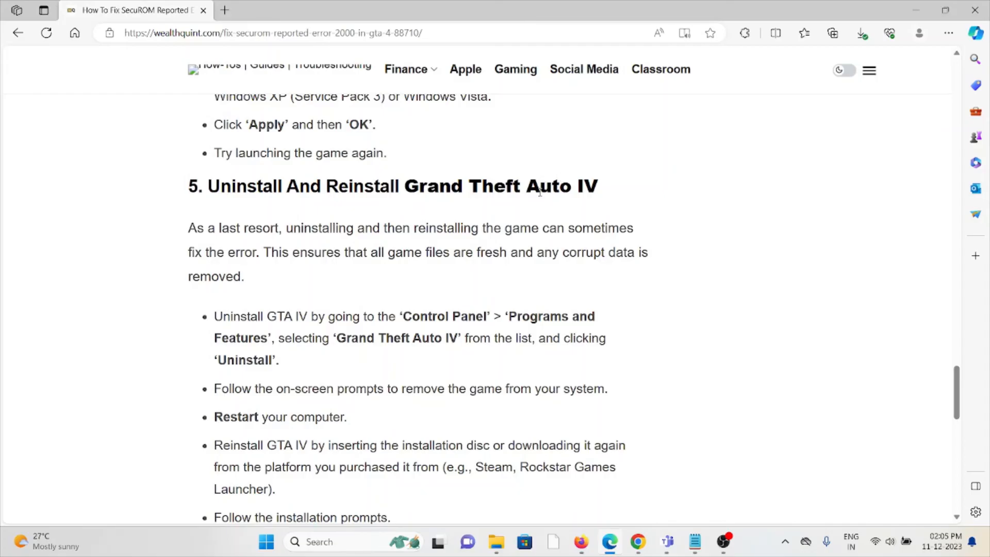
pyautogui.moveTo(522, 205)
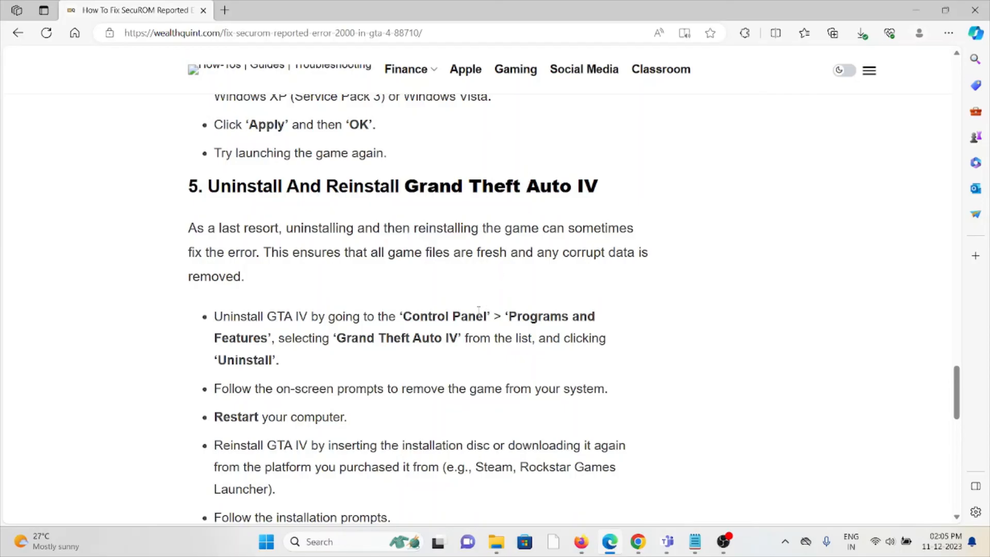
pyautogui.moveTo(431, 301)
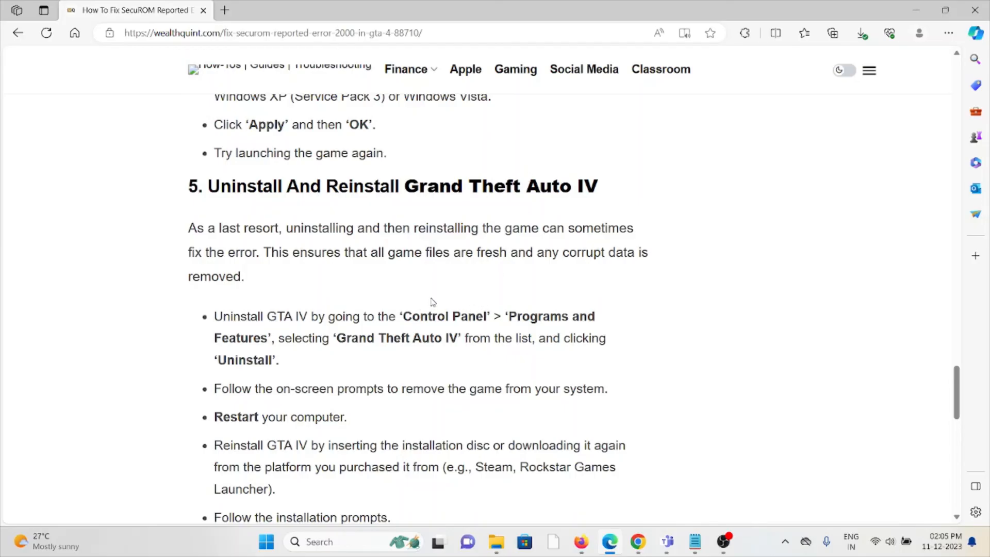
pyautogui.moveTo(454, 281)
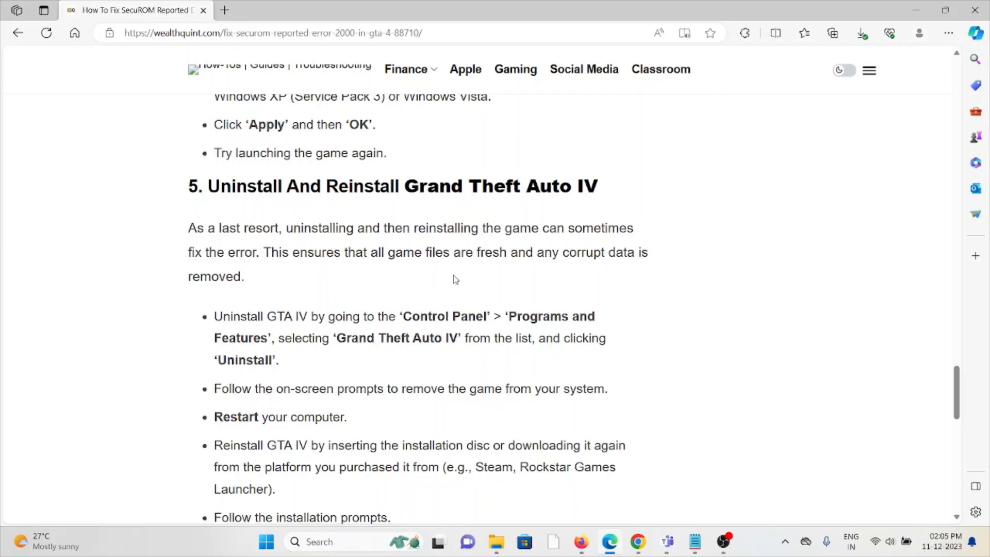
pyautogui.moveTo(435, 281)
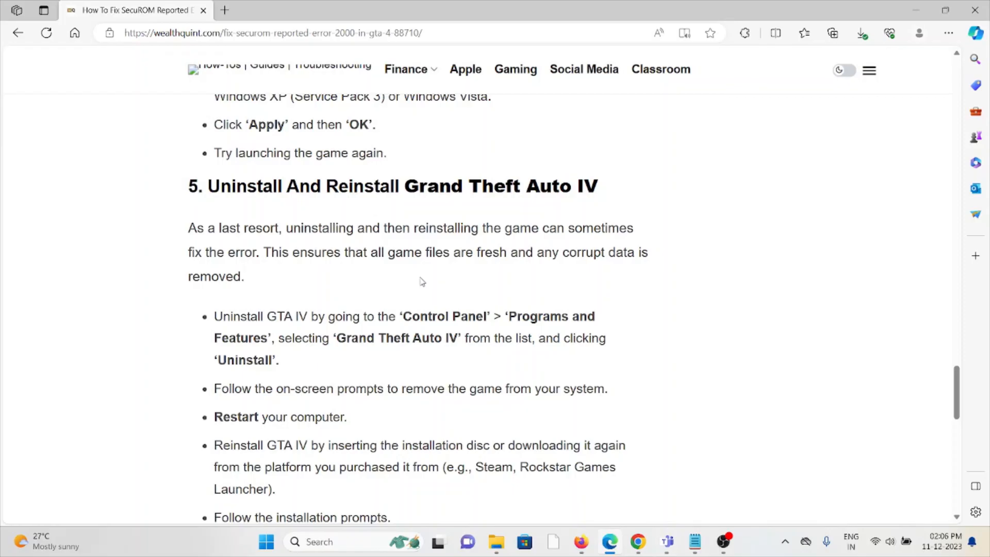
pyautogui.moveTo(404, 306)
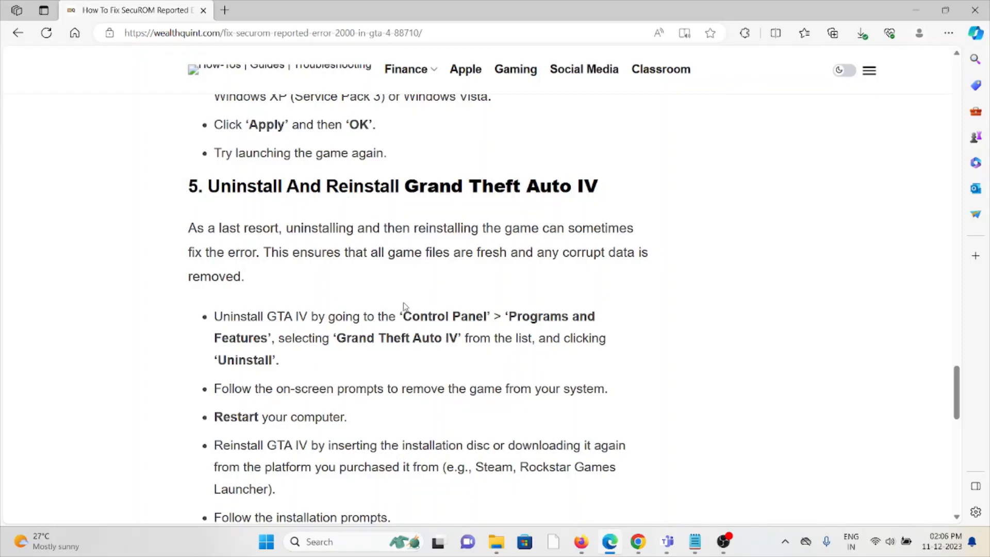
pyautogui.moveTo(406, 297)
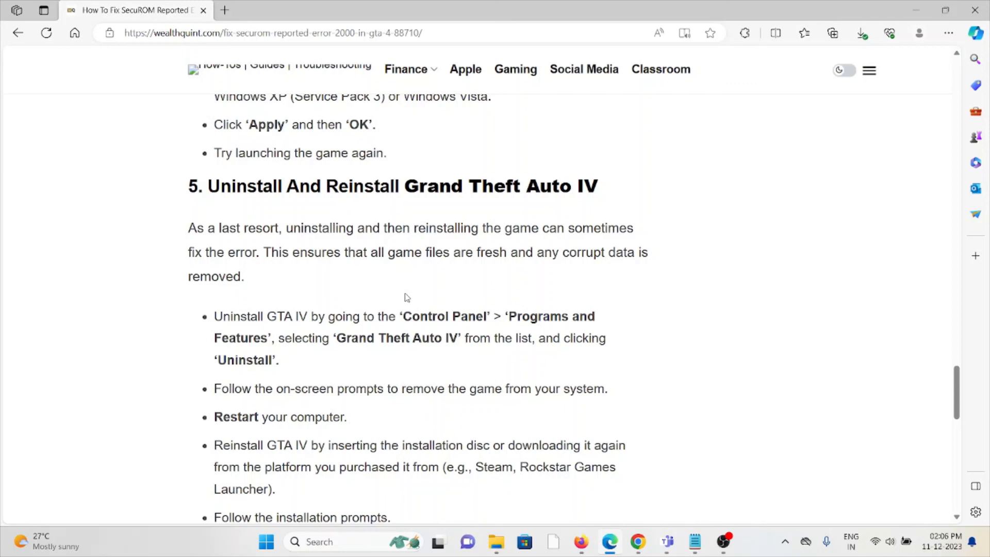
pyautogui.moveTo(385, 285)
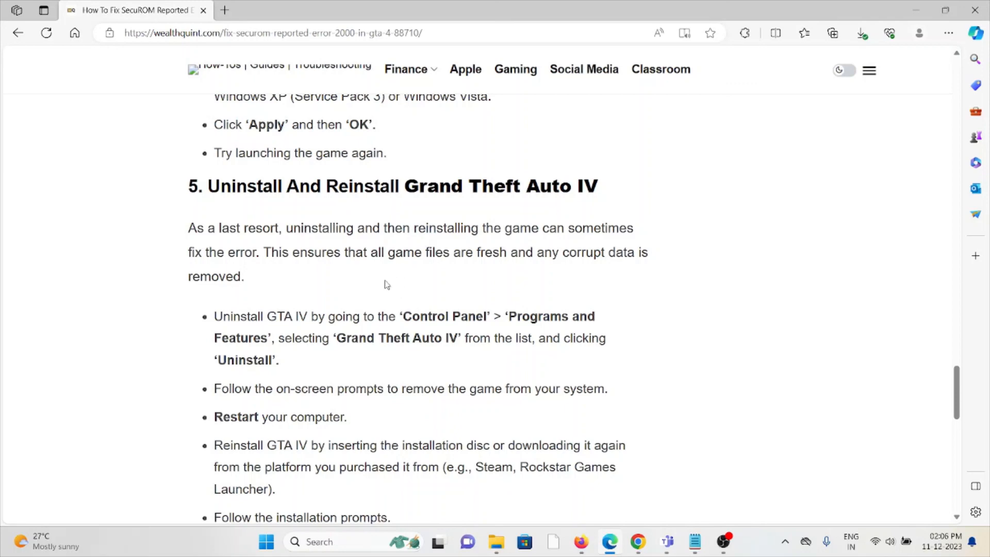
pyautogui.scroll(-3)
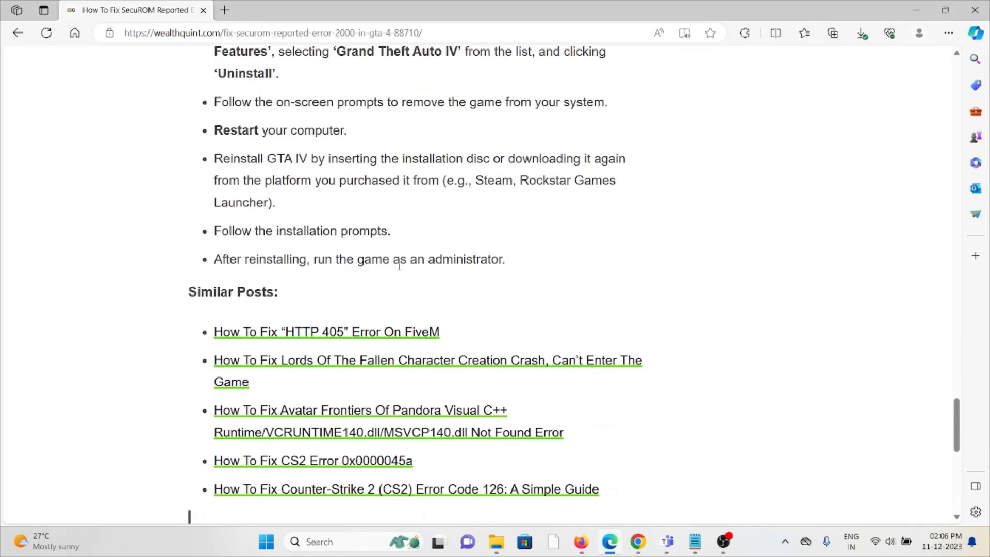
pyautogui.scroll(-3)
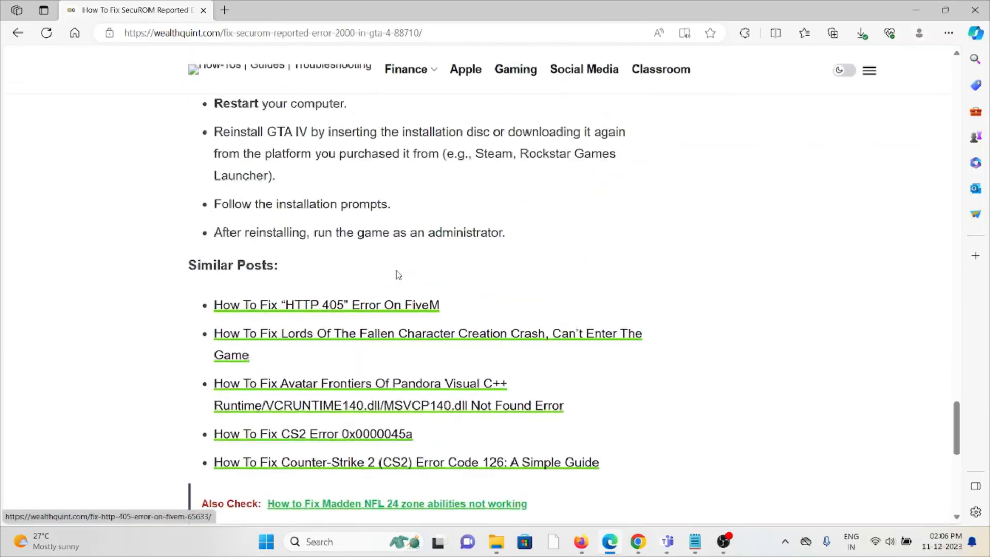